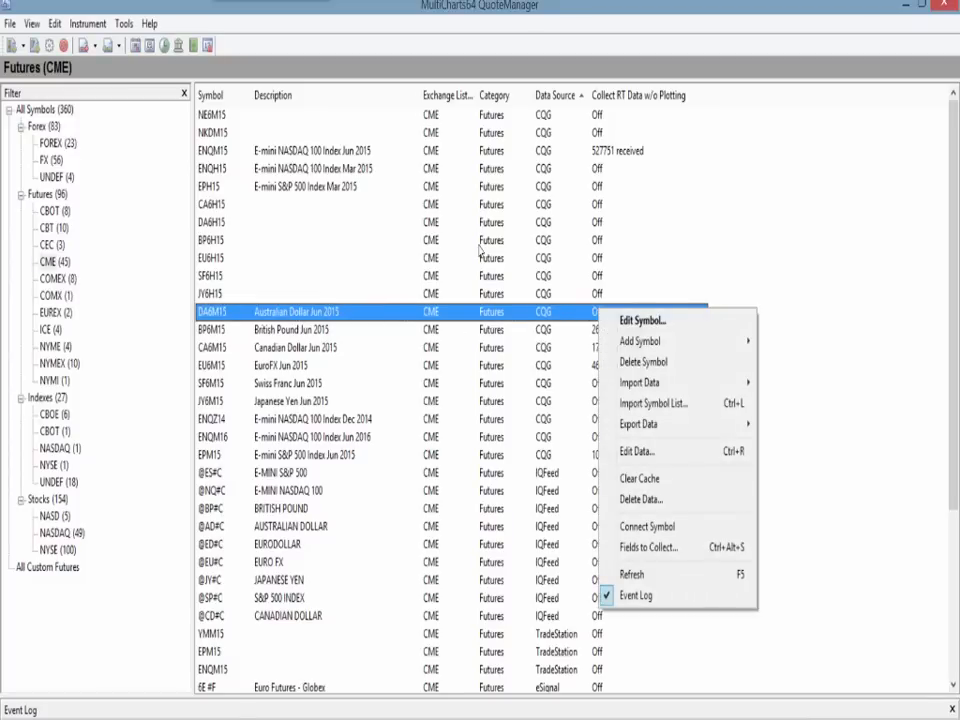
{"action": "mouse_move", "coordinate": [649, 547]}
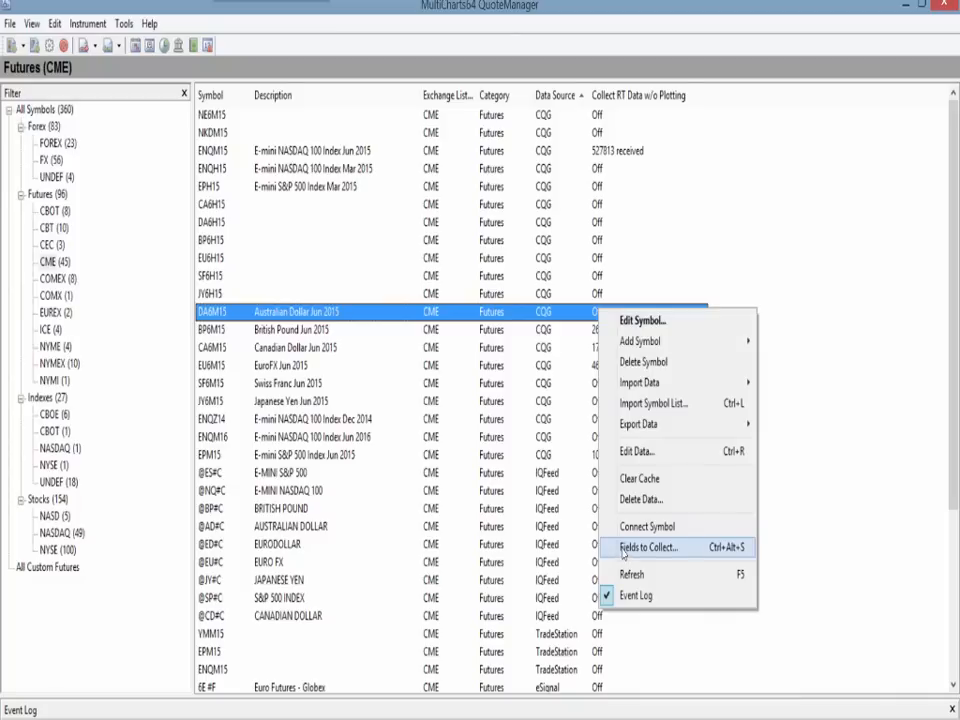
{"action": "mouse_move", "coordinate": [648, 547]}
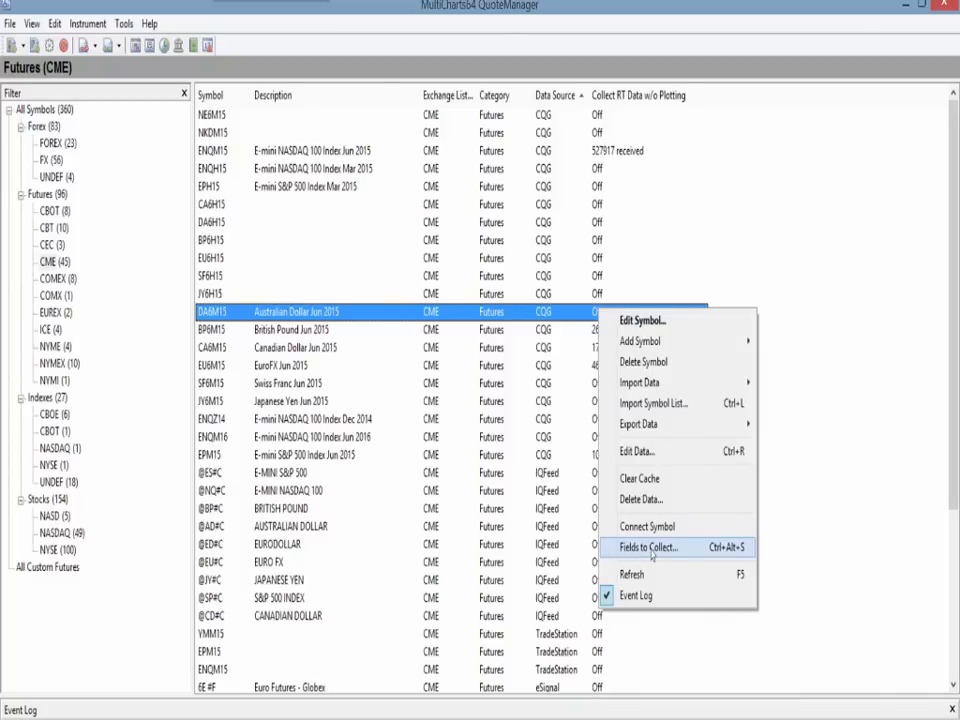
Add Ask Tick and Bid Tick to the data fields collected for DA6M15
{"action": "left_click", "coordinate": [648, 547]}
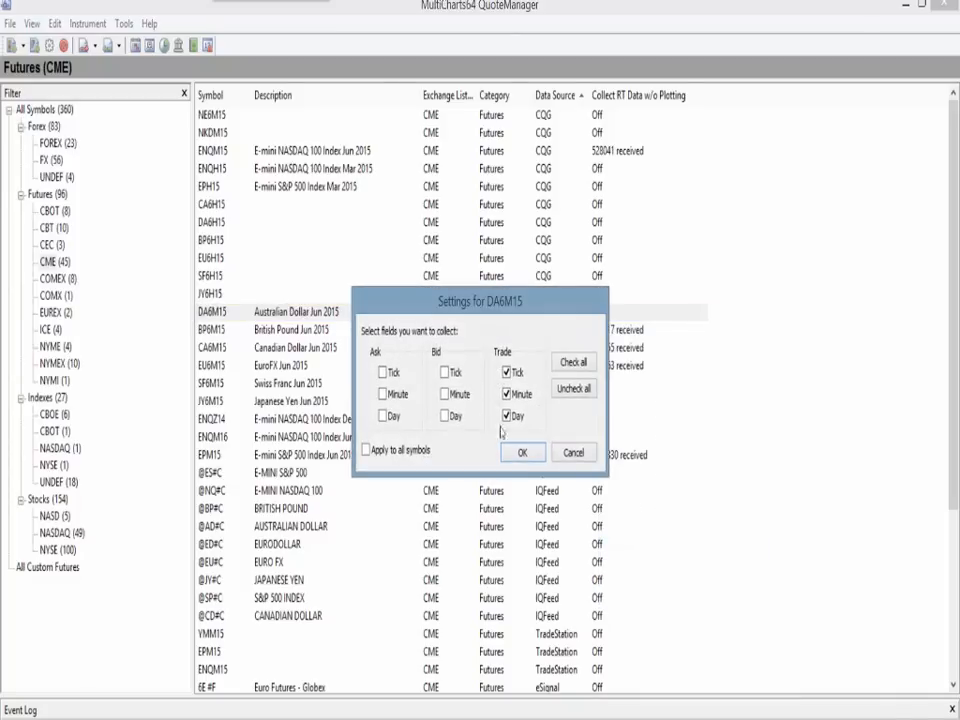
{"action": "left_click", "coordinate": [445, 372]}
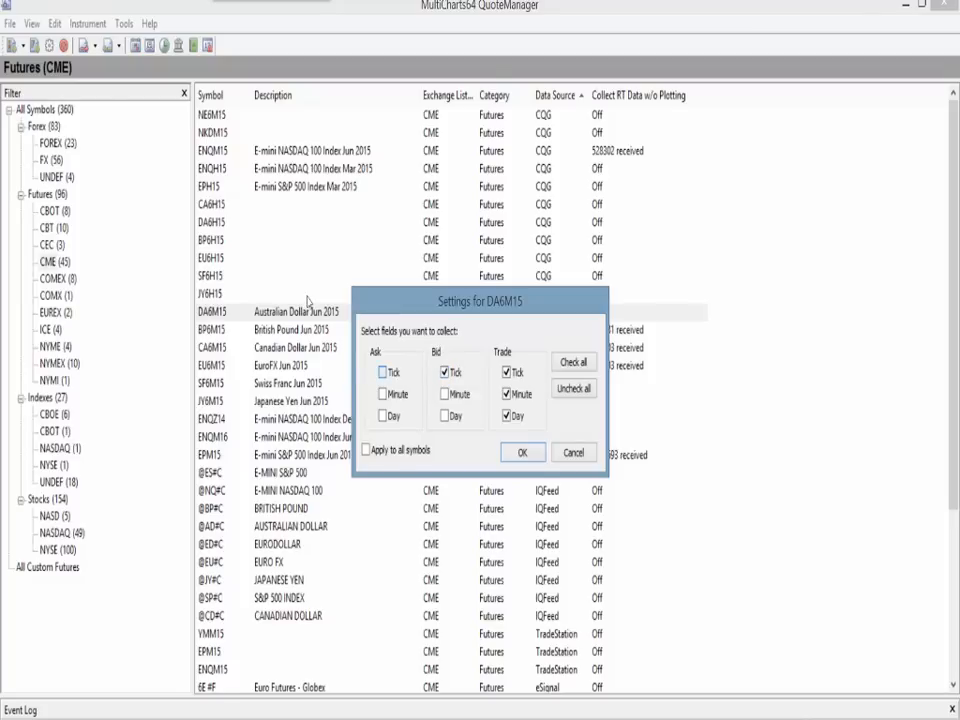
{"action": "left_click", "coordinate": [383, 372]}
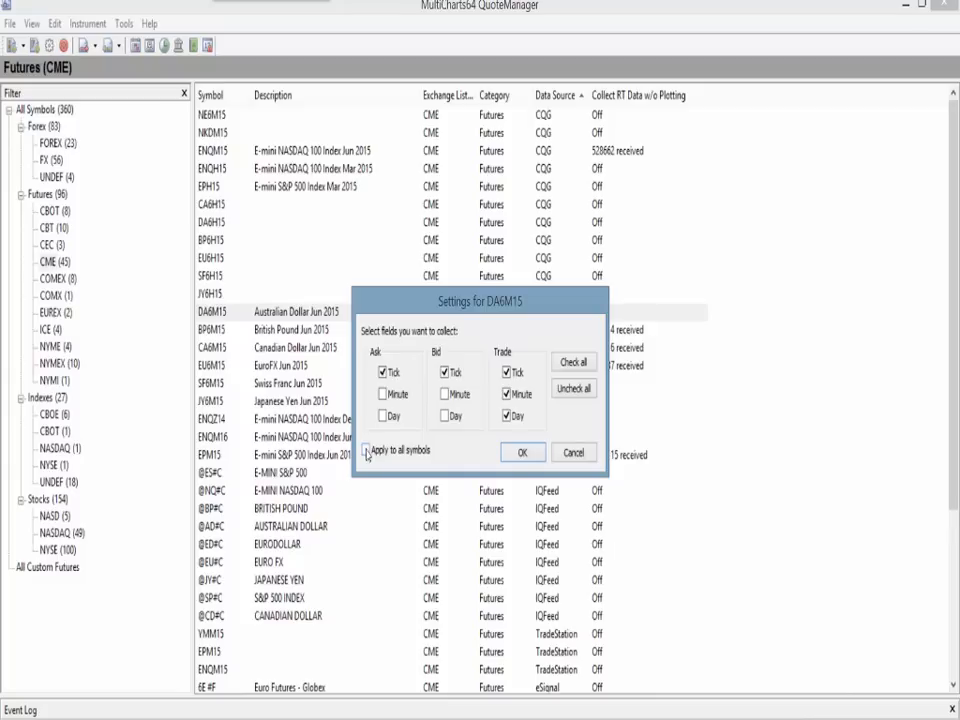
{"action": "mouse_move", "coordinate": [515, 435]}
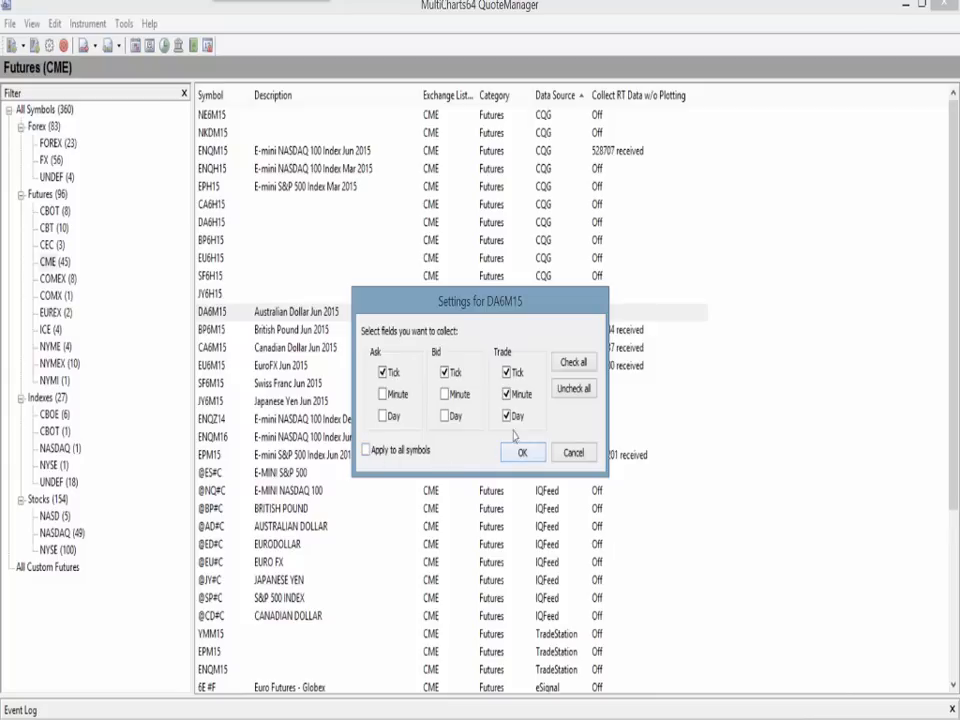
{"action": "left_click", "coordinate": [521, 452]}
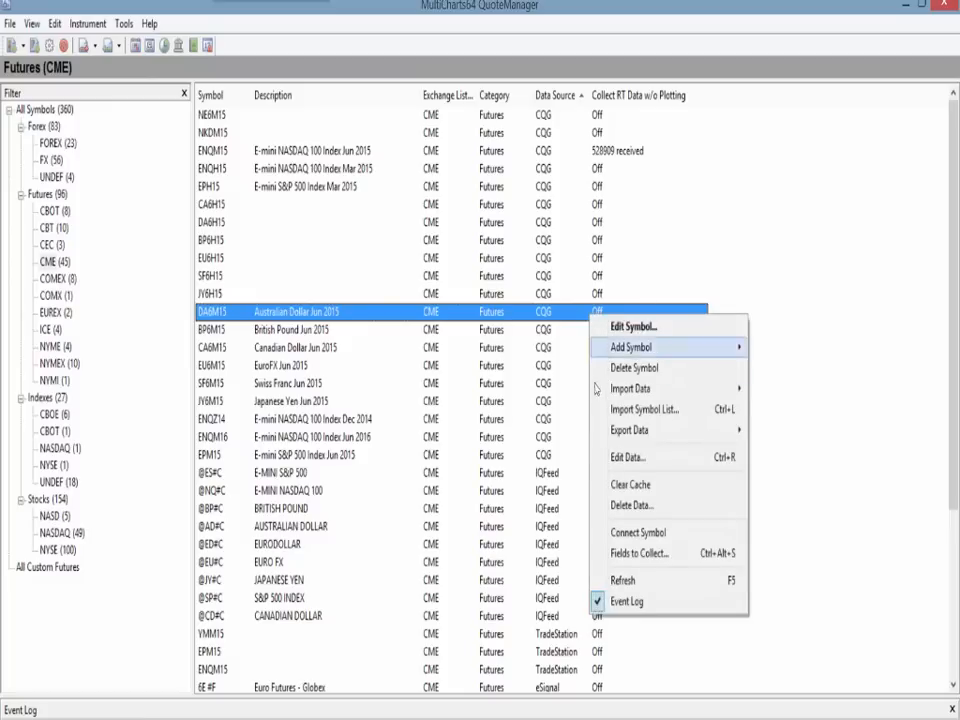
{"action": "mouse_move", "coordinate": [637, 532]}
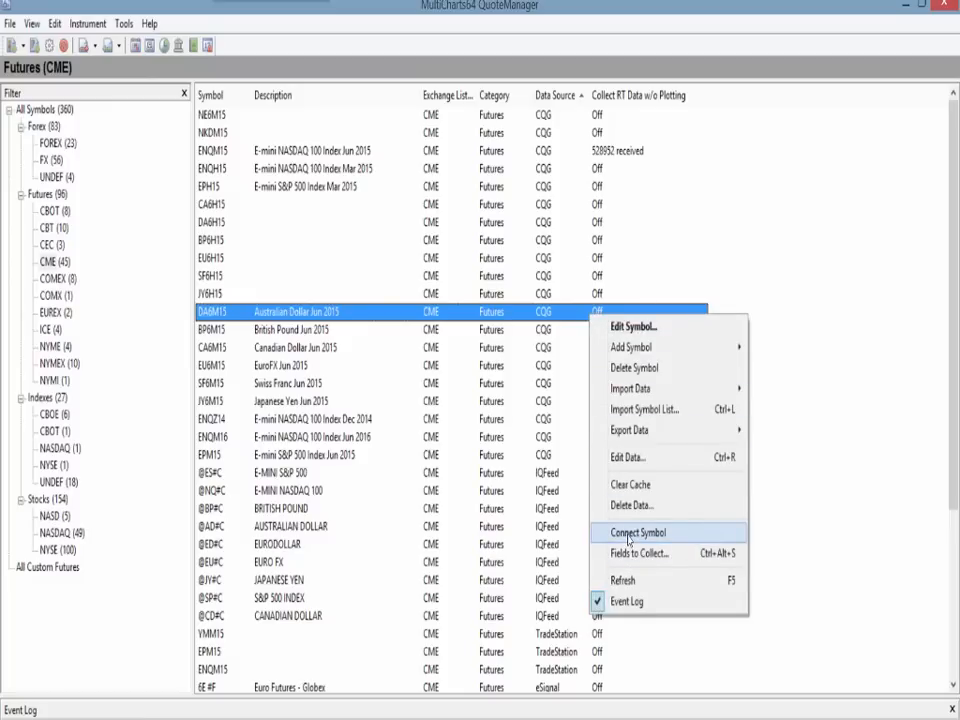
Connect the DA6M15 symbol so it receives real-time data
{"action": "left_click", "coordinate": [637, 532]}
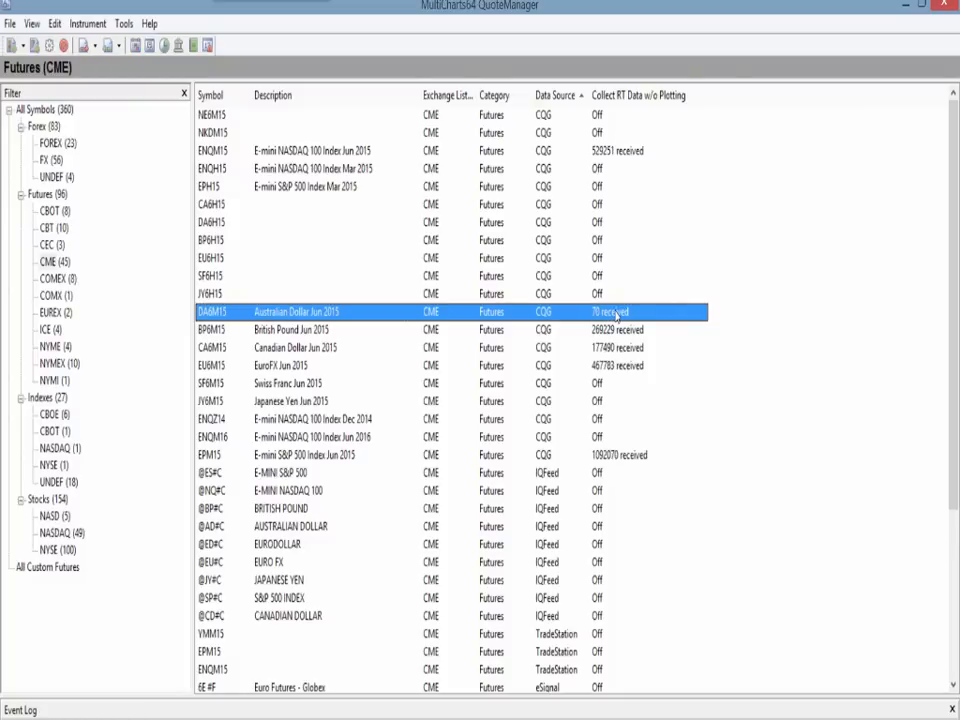
{"action": "left_click", "coordinate": [10, 26]}
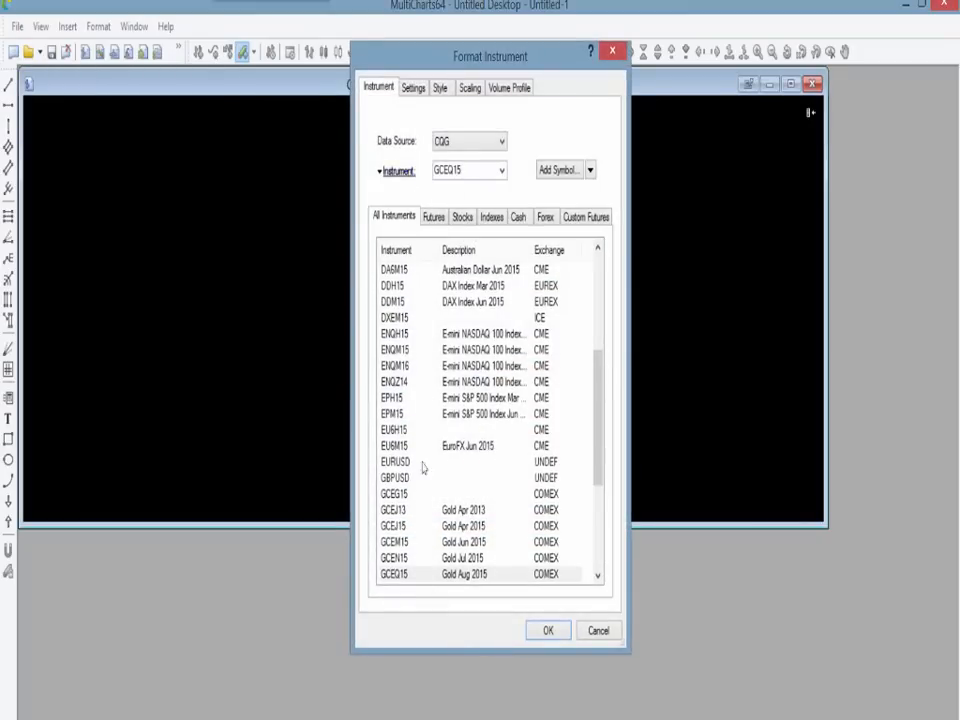
Select Gold Aug 2015 (GCEQ15) with delta broken down by Ask Traded vs Bid Traded
{"action": "left_click", "coordinate": [463, 573]}
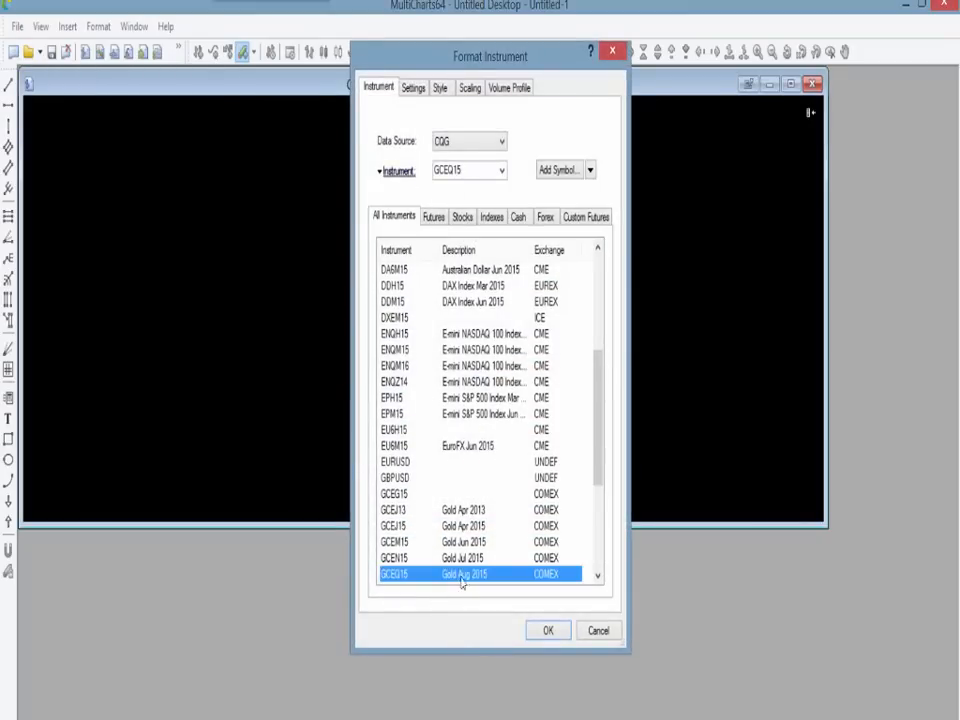
{"action": "left_click", "coordinate": [413, 87]}
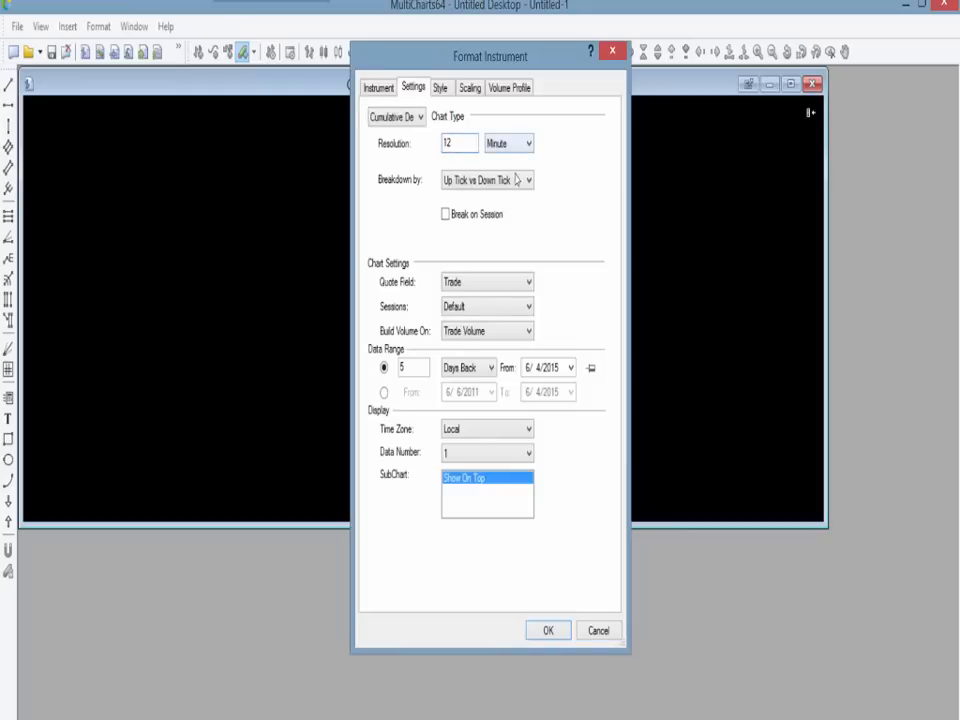
{"action": "left_click", "coordinate": [529, 180]}
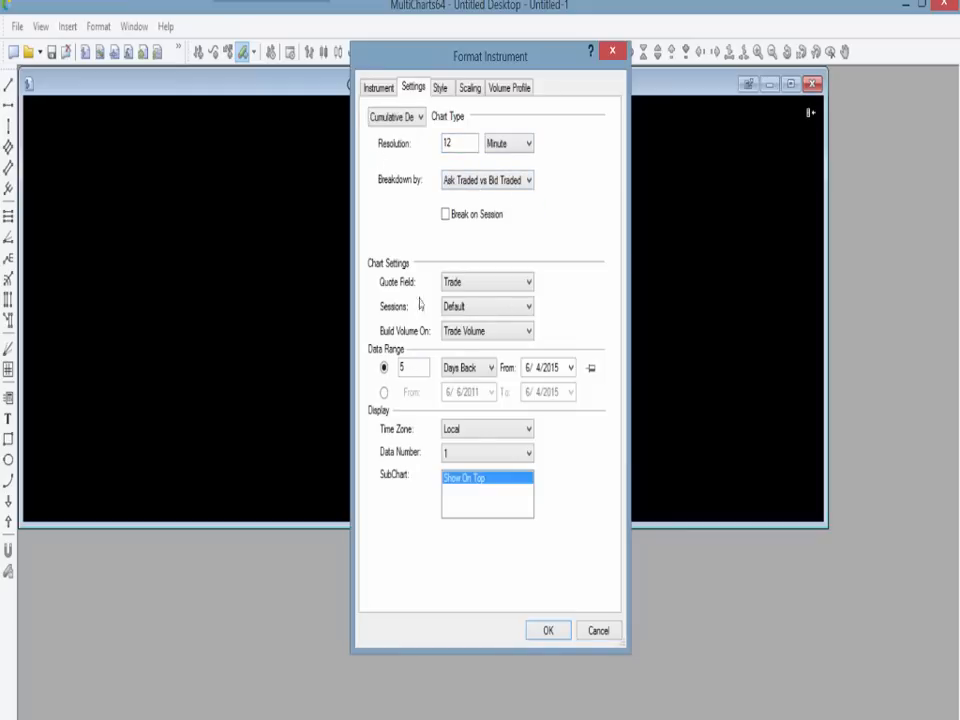
Style the chart as candlesticks with default colours and confirm
{"action": "left_click", "coordinate": [440, 87]}
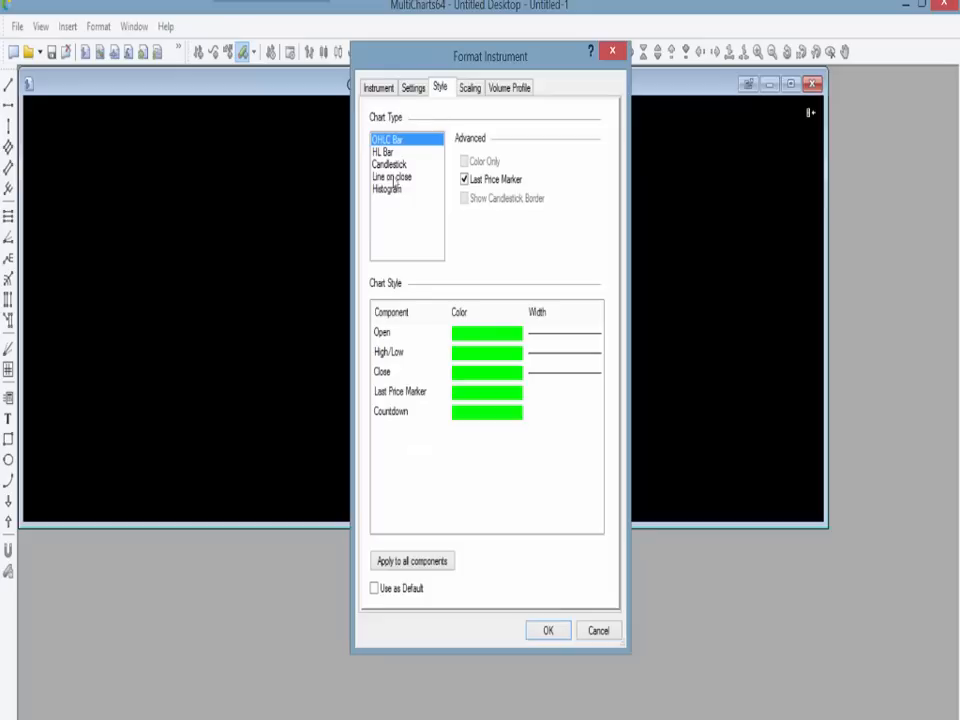
{"action": "left_click", "coordinate": [389, 163]}
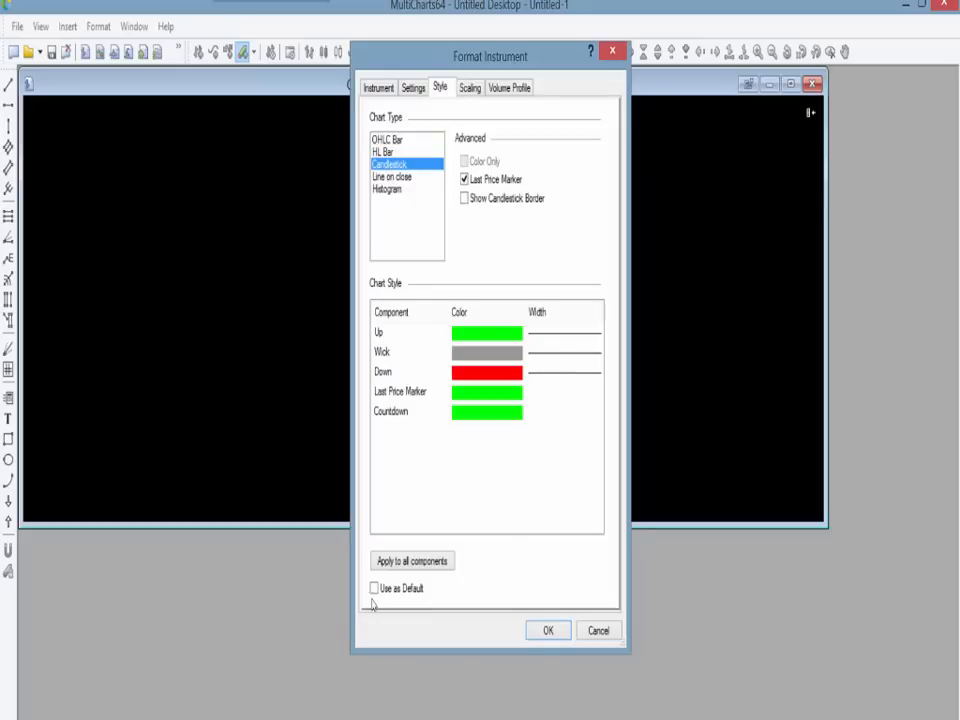
{"action": "left_click", "coordinate": [374, 588]}
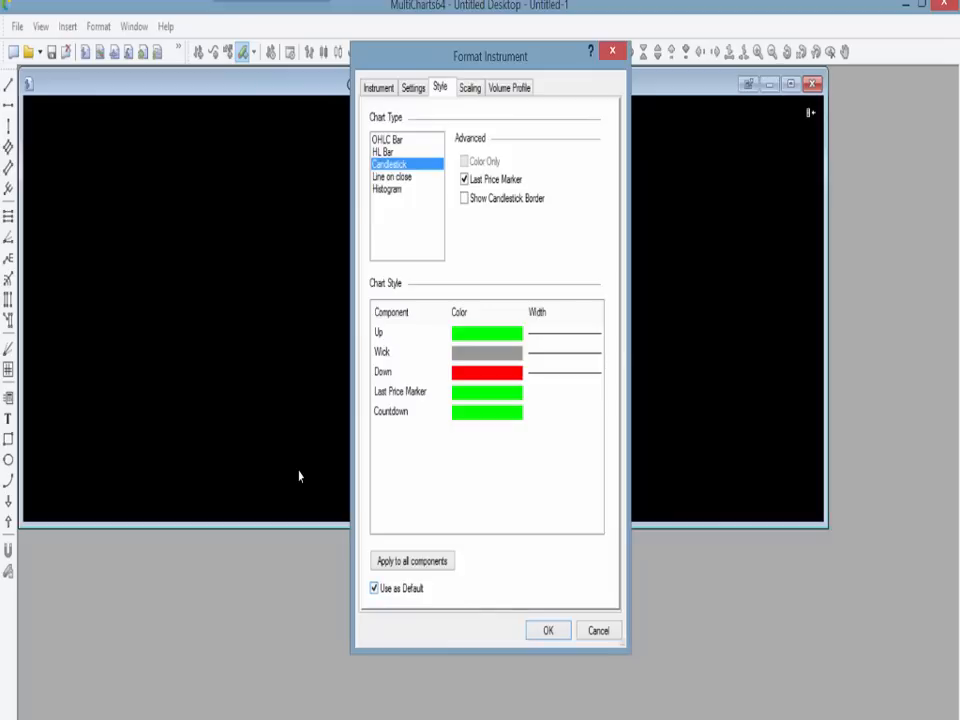
{"action": "mouse_move", "coordinate": [410, 186]}
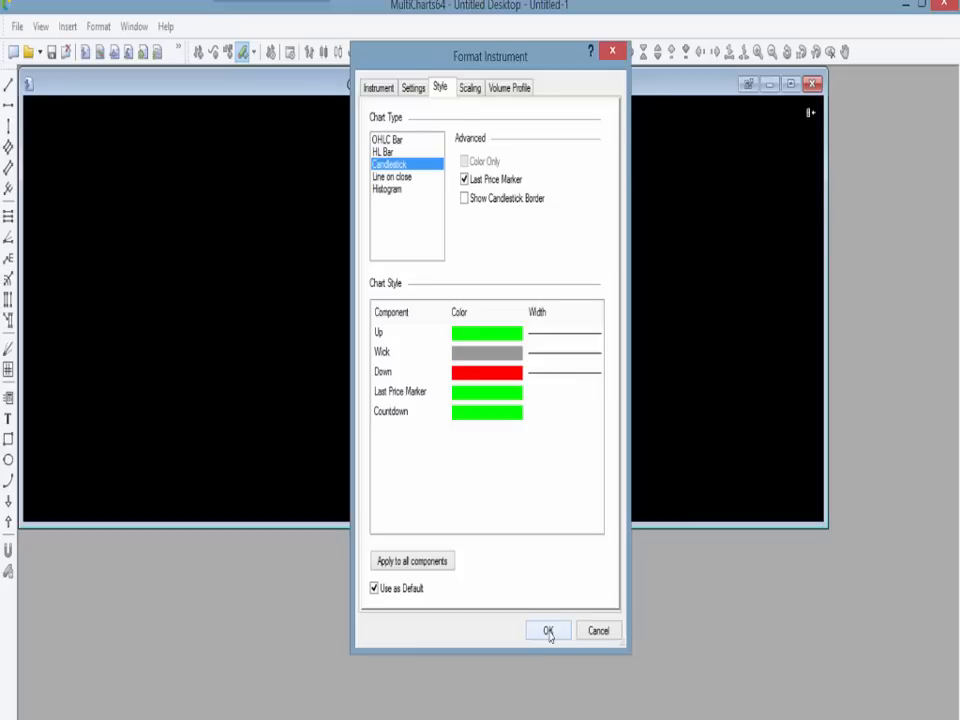
{"action": "left_click", "coordinate": [547, 630]}
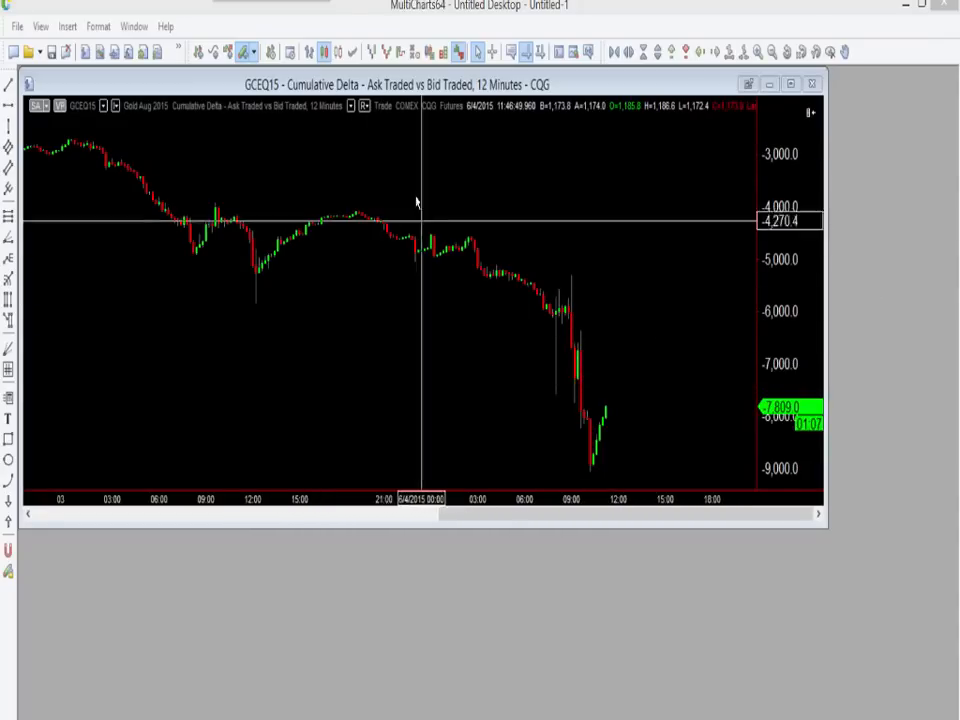
Open the chart's right-click menu to insert another instrument
{"action": "right_click", "coordinate": [417, 203]}
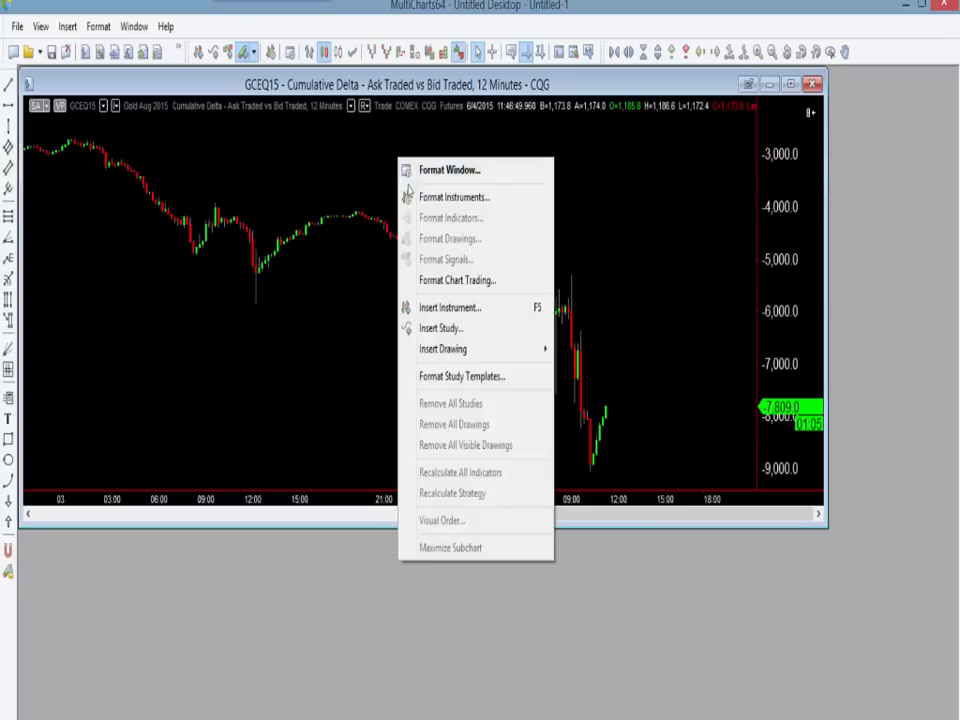
{"action": "mouse_move", "coordinate": [450, 307]}
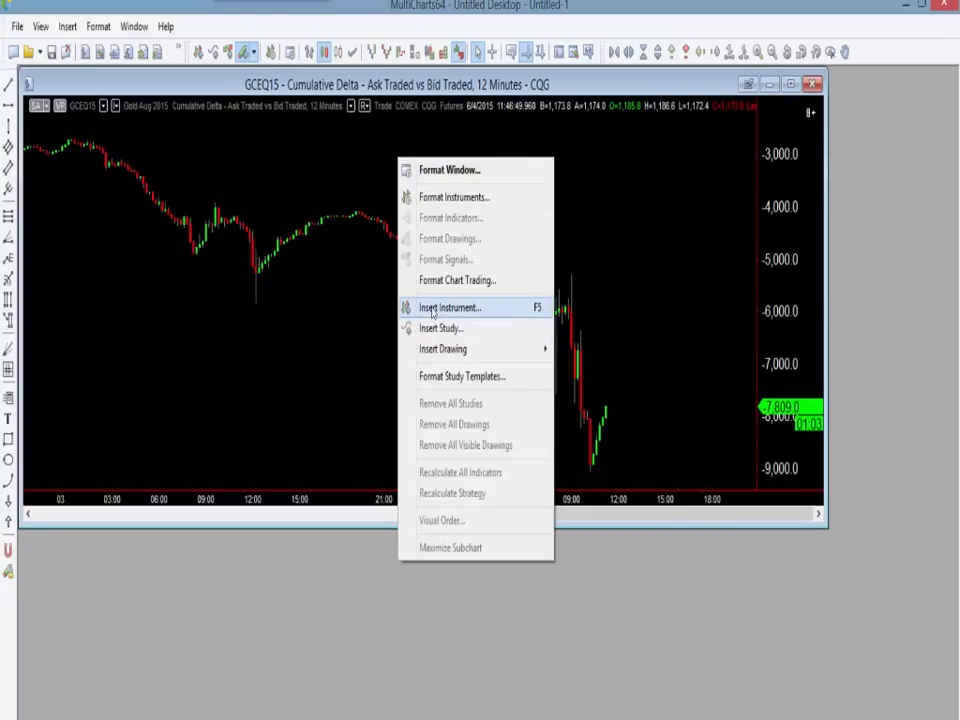
Insert a second GCEQ15 series as Up Tick vs Down Tick delta with Futures sessions
{"action": "left_click", "coordinate": [449, 307]}
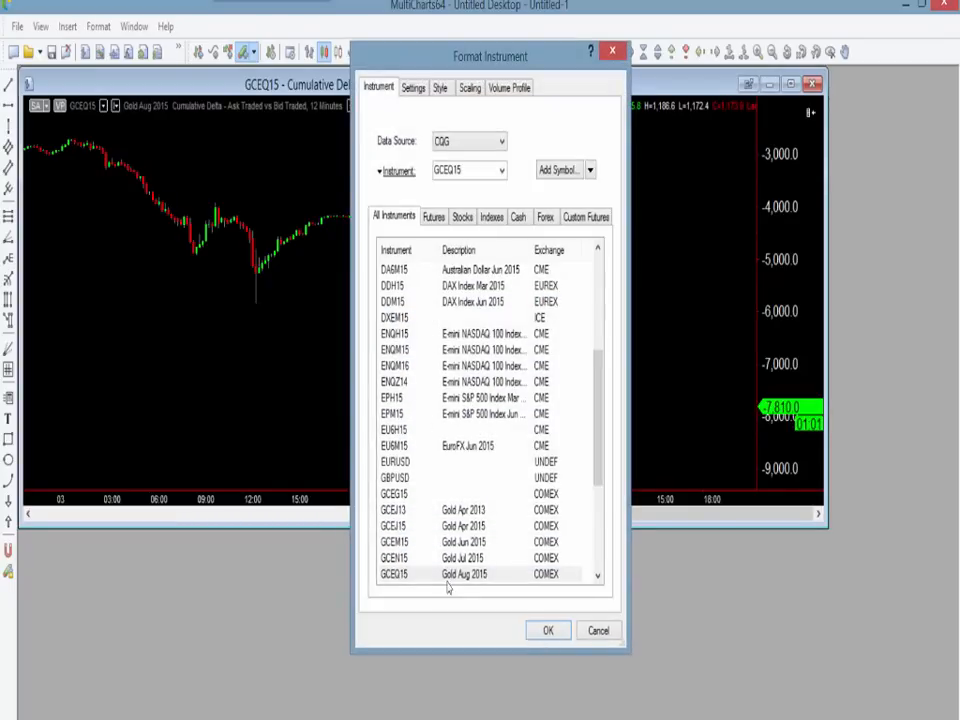
{"action": "left_click", "coordinate": [463, 574]}
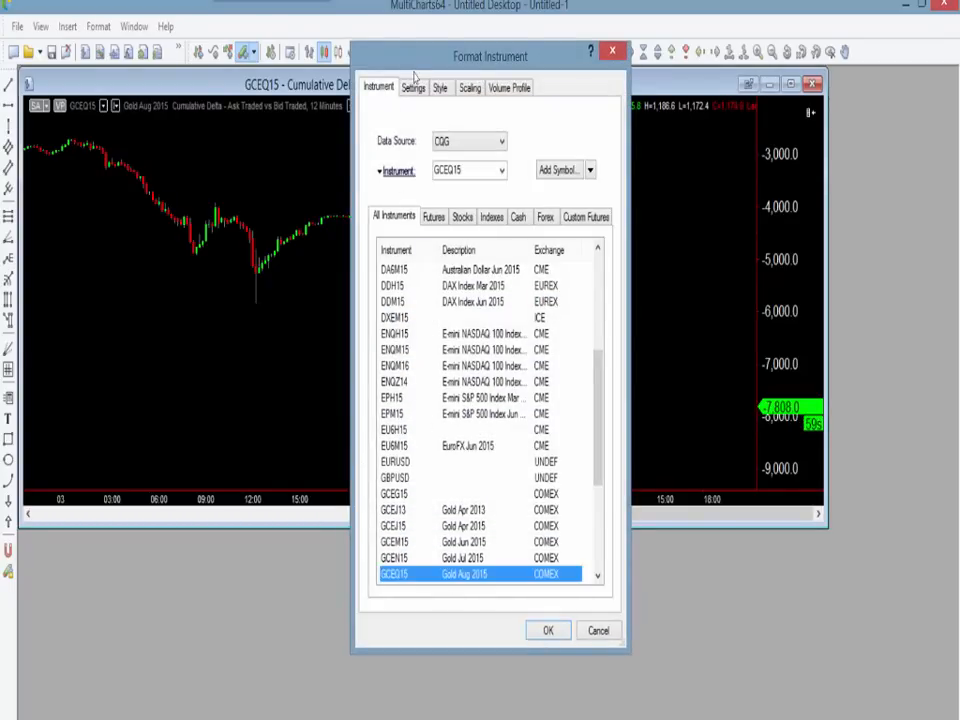
{"action": "left_click", "coordinate": [413, 87]}
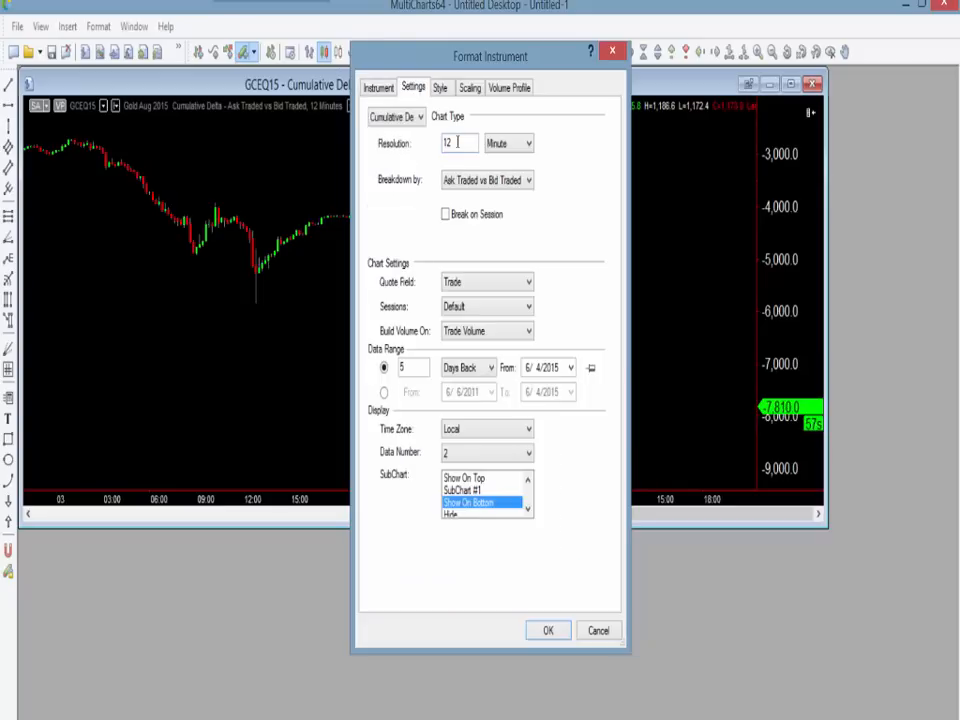
{"action": "left_click", "coordinate": [527, 180]}
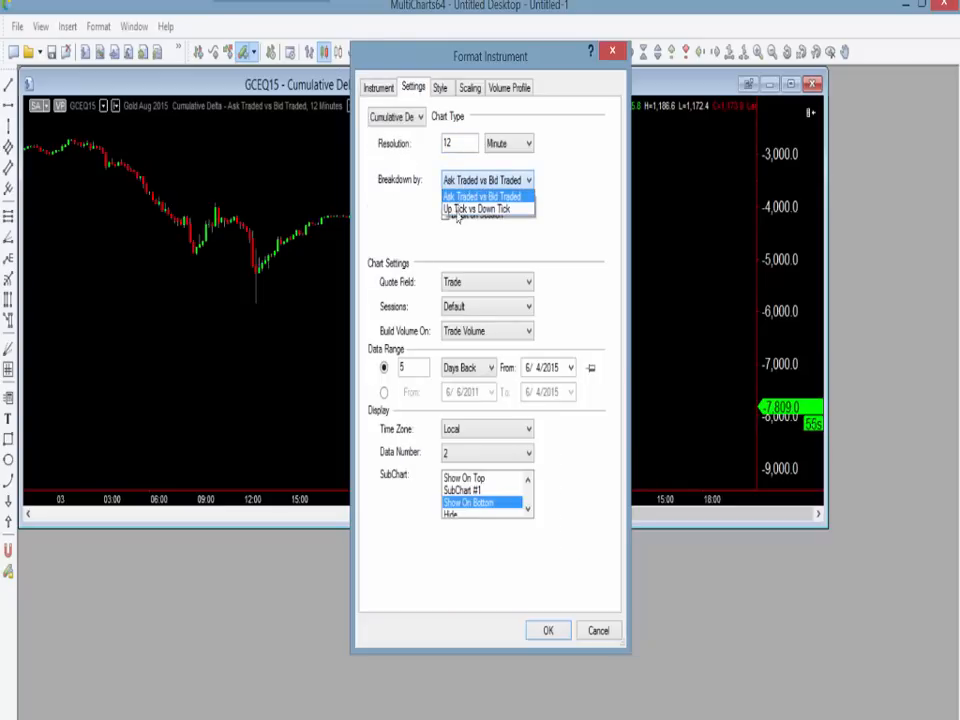
{"action": "left_click", "coordinate": [480, 209]}
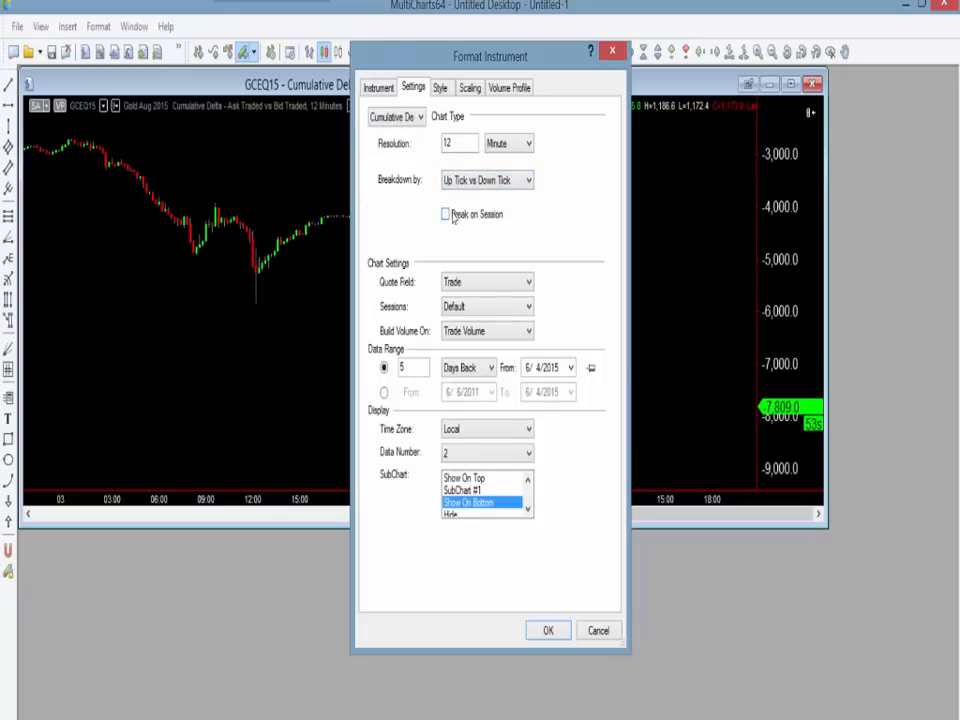
{"action": "left_click", "coordinate": [441, 87]}
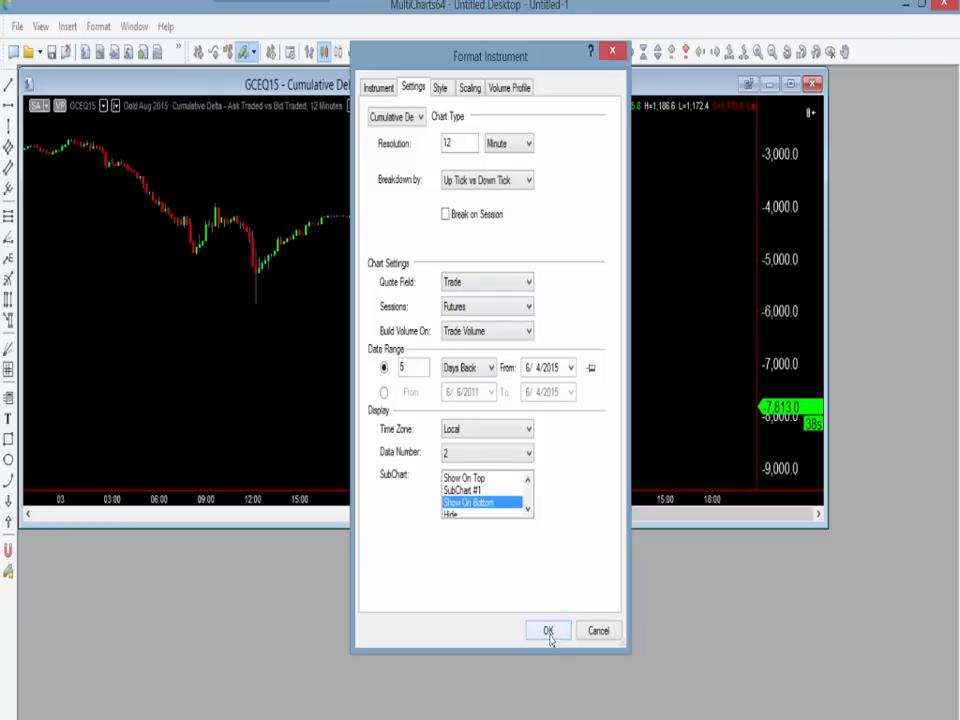
{"action": "left_click", "coordinate": [547, 630]}
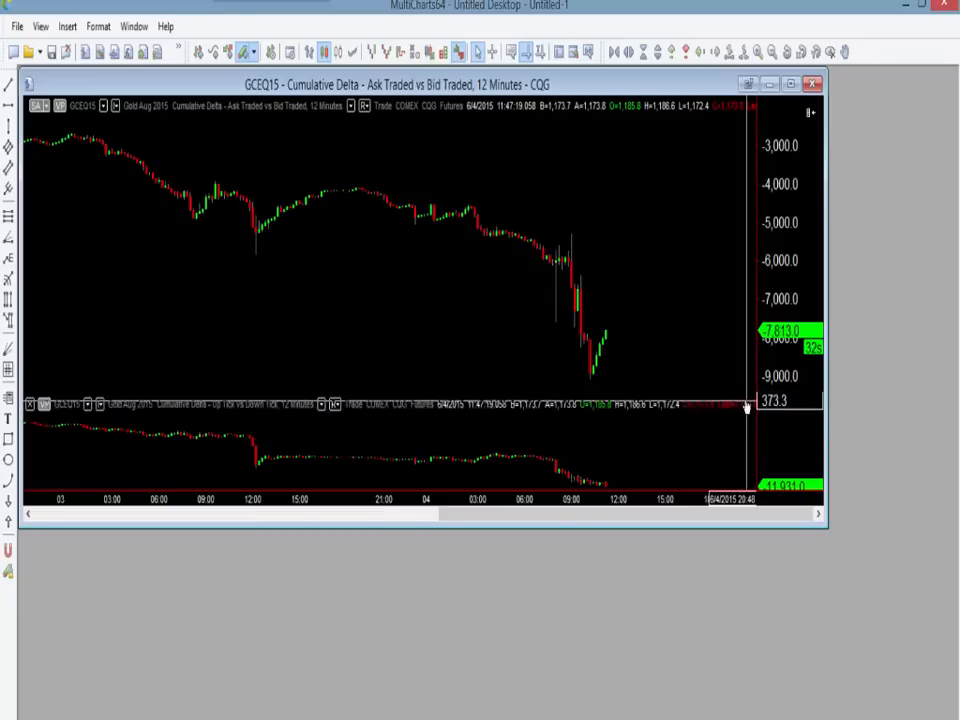
{"action": "mouse_move", "coordinate": [733, 340]}
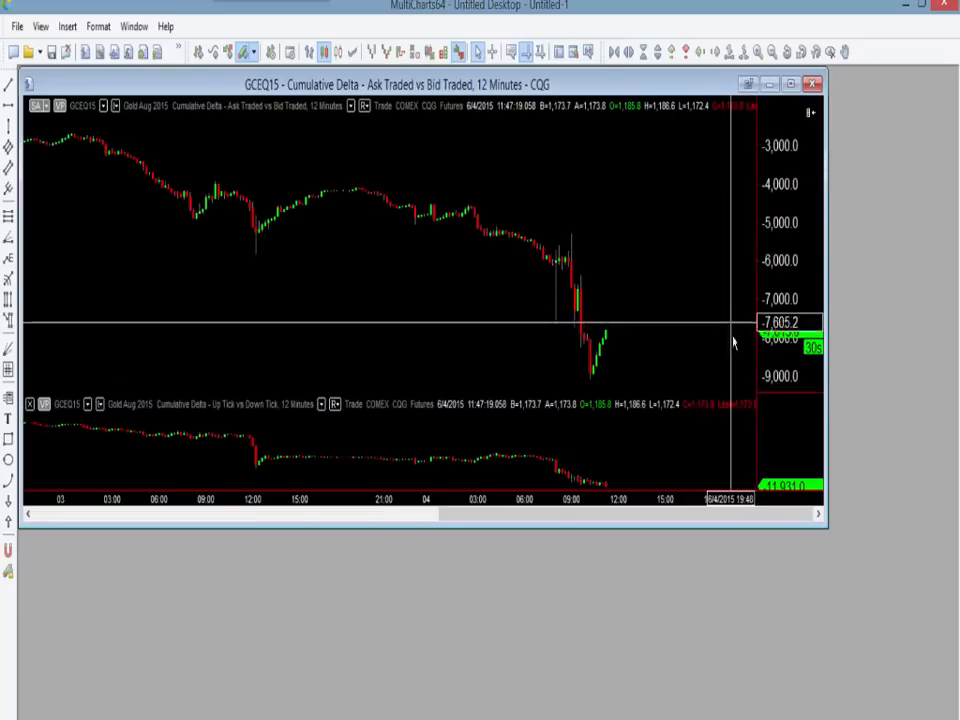
{"action": "mouse_move", "coordinate": [594, 219]}
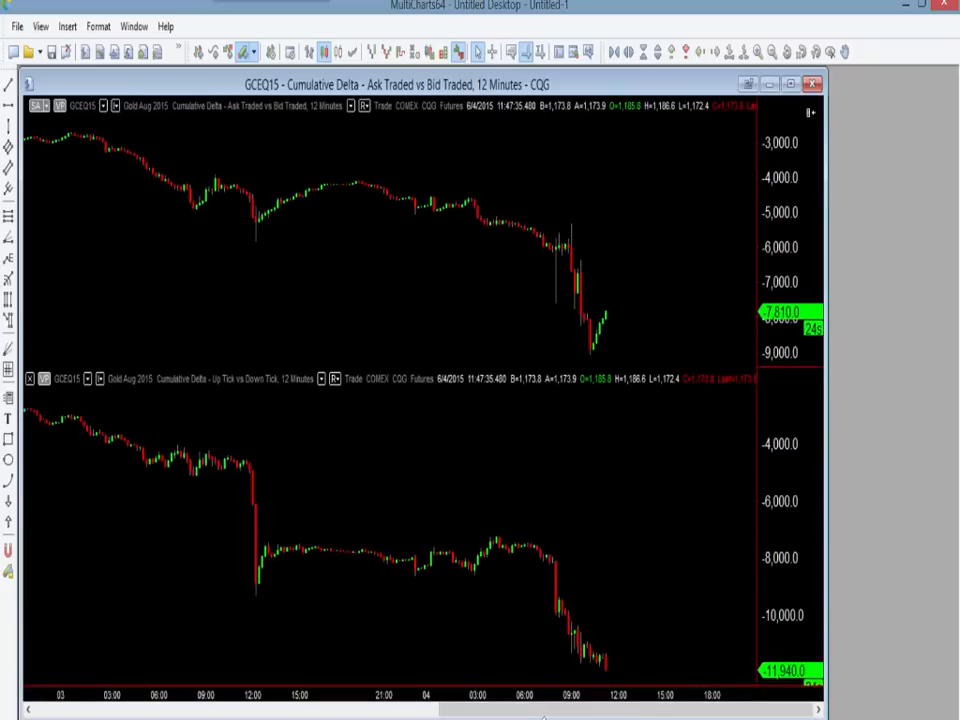
{"action": "mouse_move", "coordinate": [560, 213]}
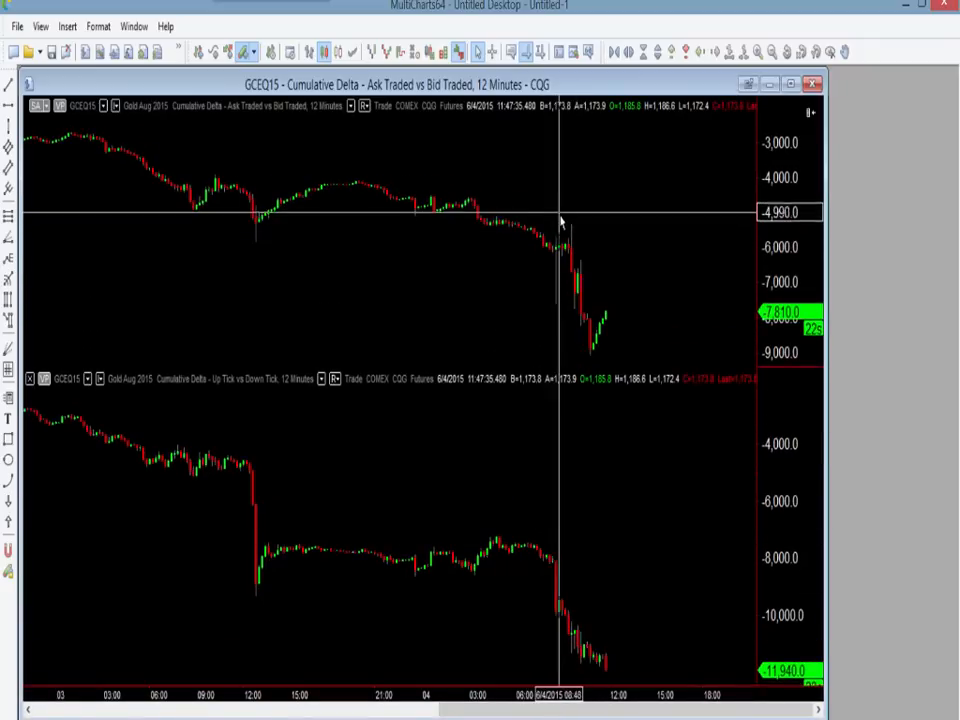
{"action": "mouse_move", "coordinate": [590, 340]}
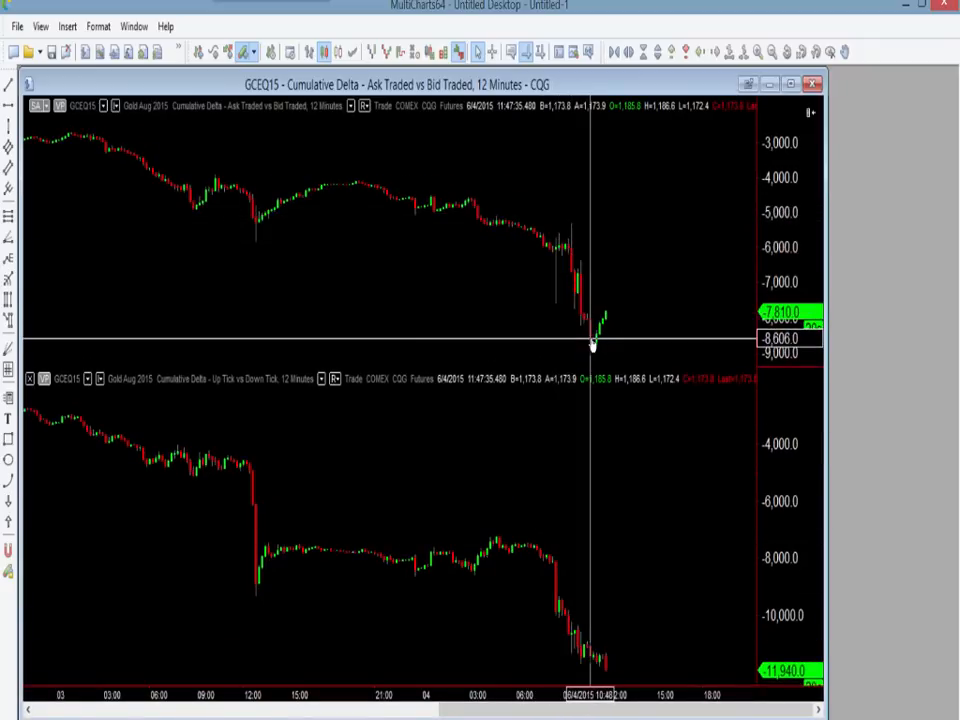
{"action": "mouse_move", "coordinate": [603, 680]}
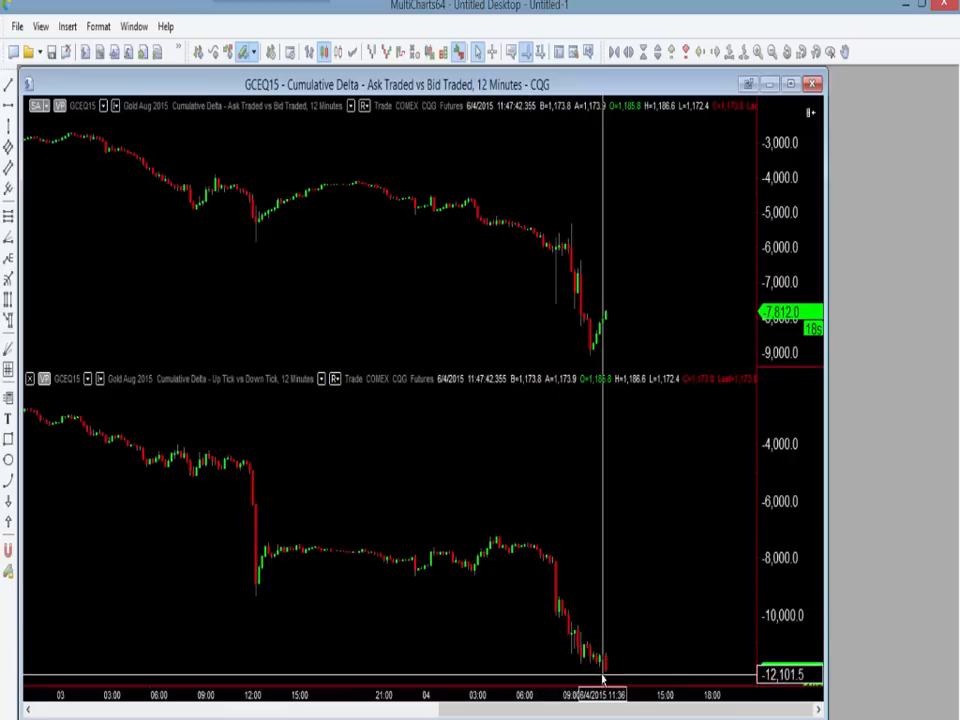
{"action": "mouse_move", "coordinate": [610, 670]}
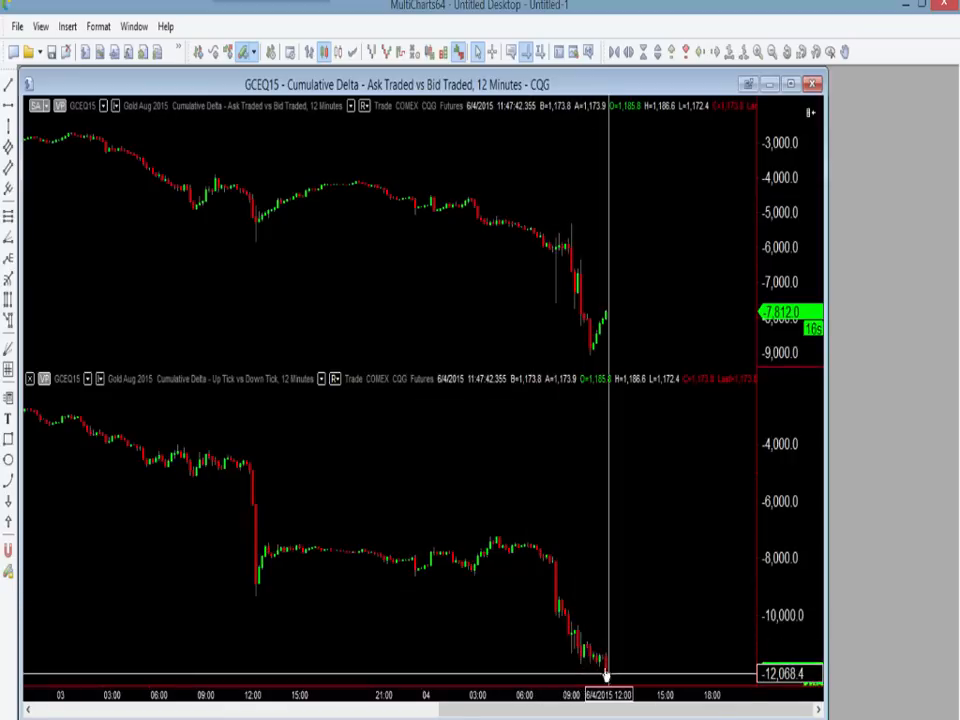